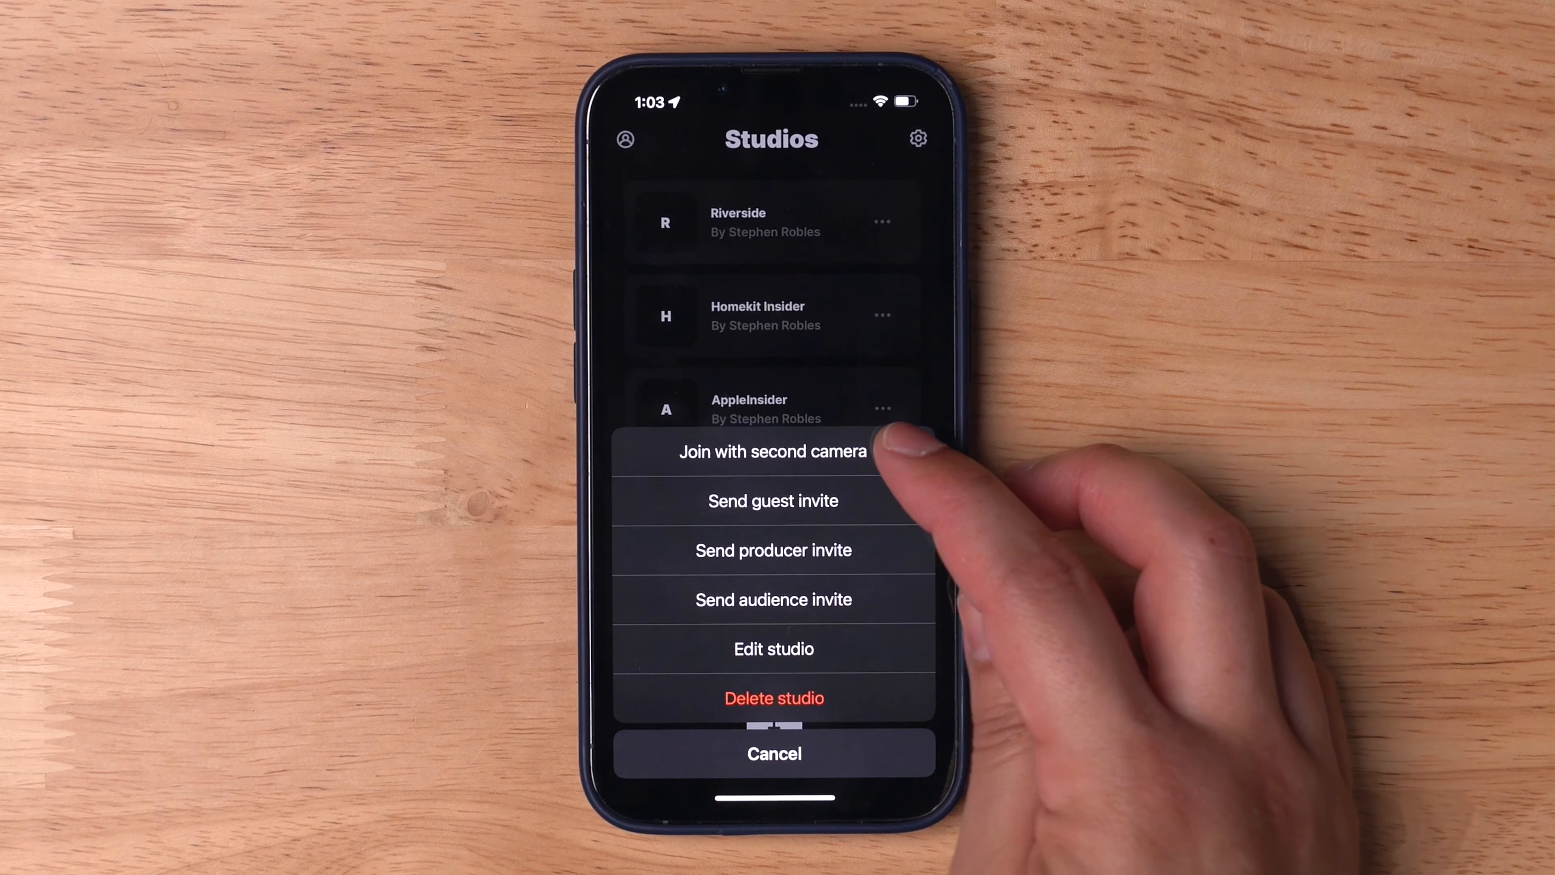
Join the AppleInsider studio from the phone as a second camera angle
click(772, 451)
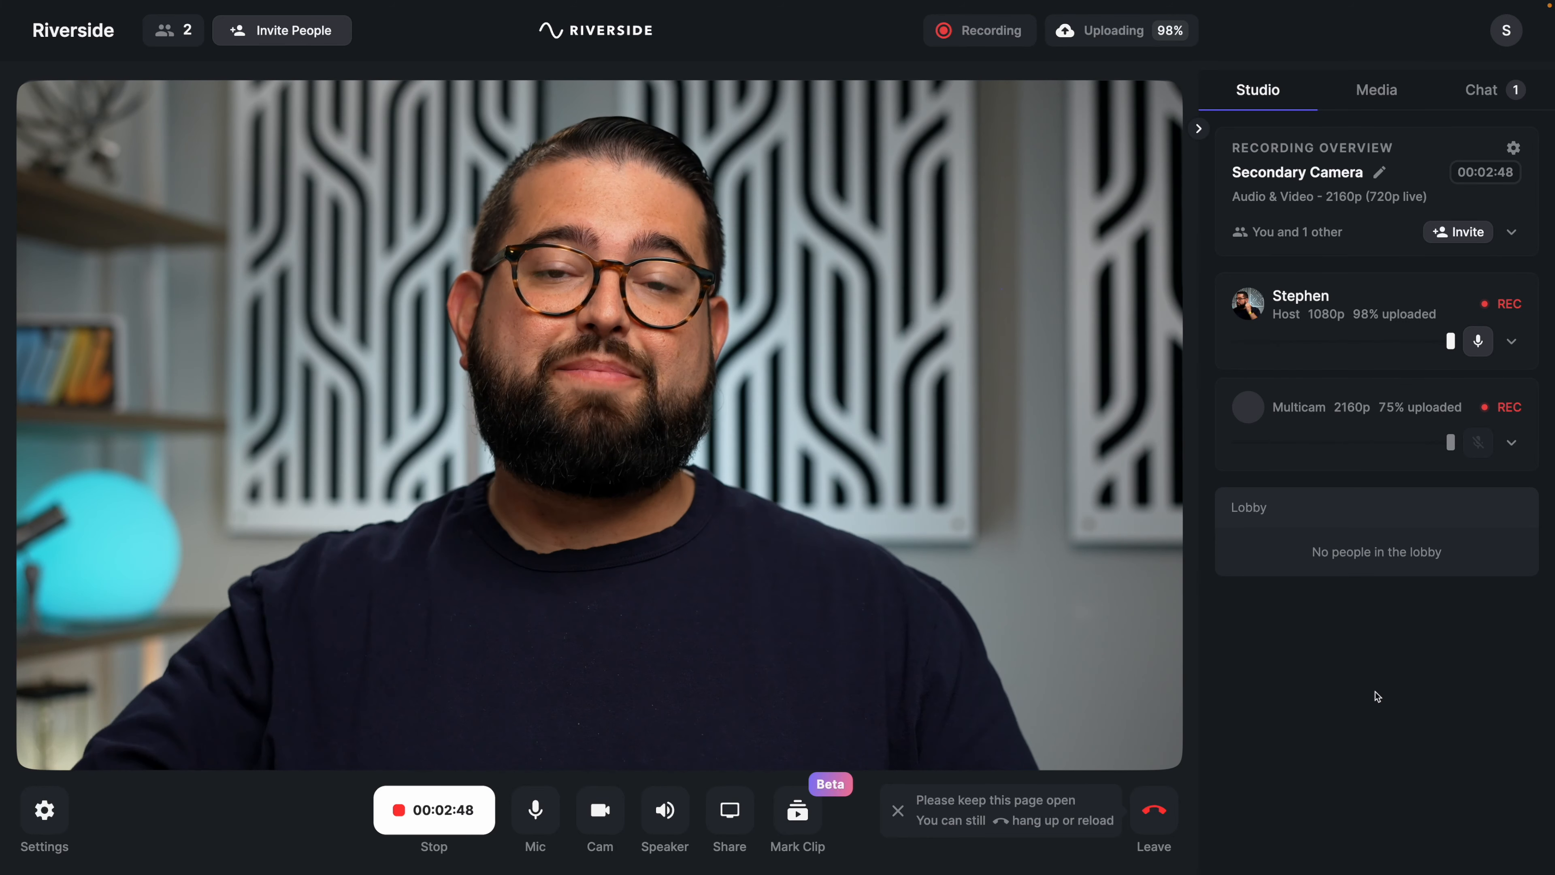
Expand the Multicam participant row to reveal its 2160p 4K quality and iOS platform
click(1512, 442)
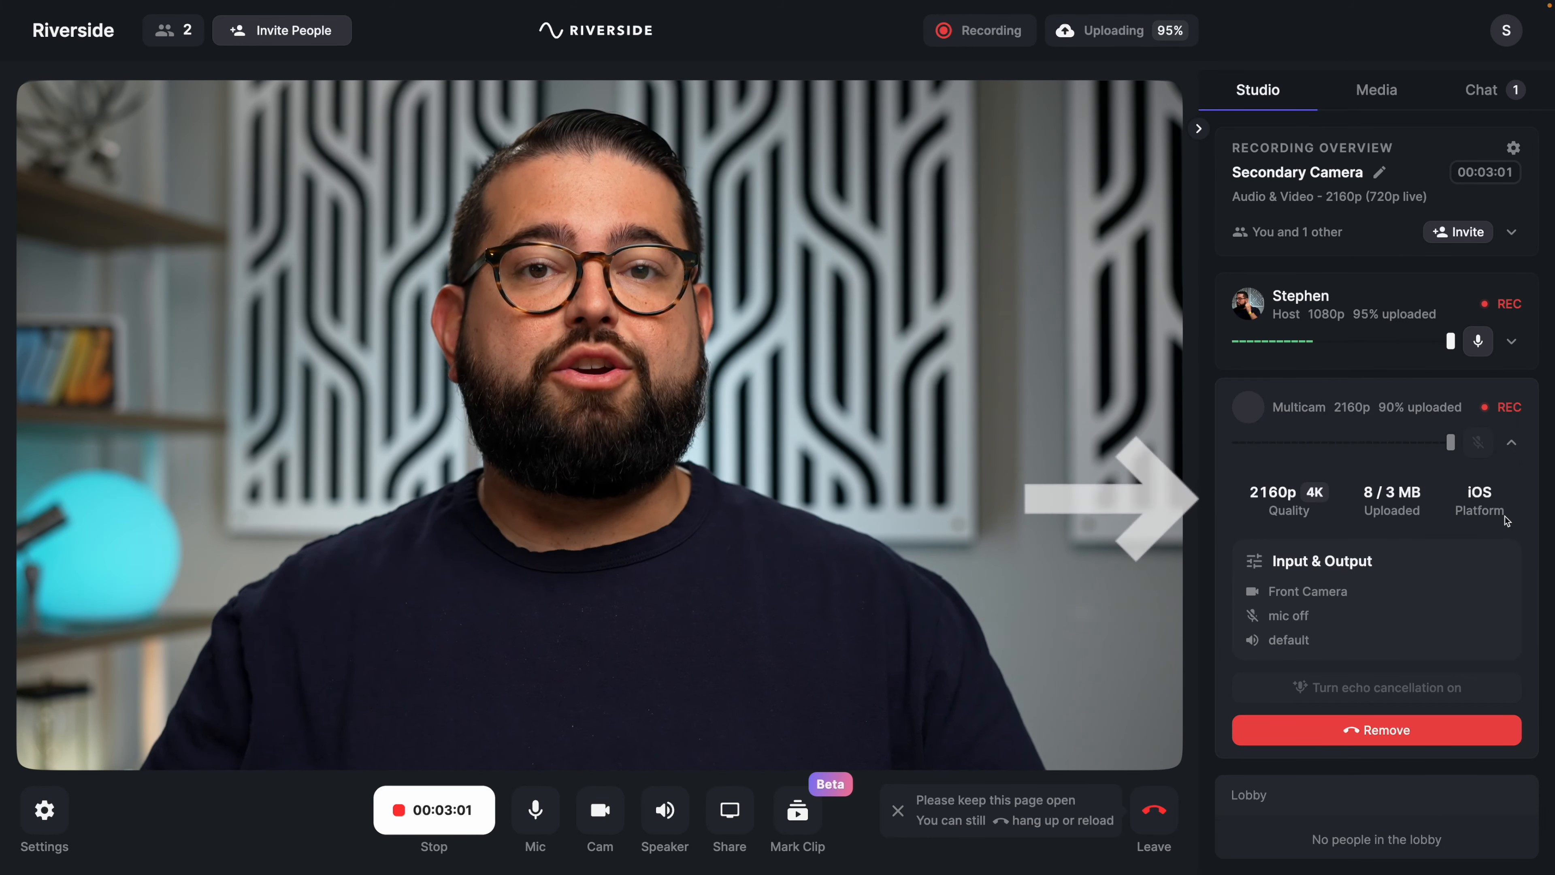